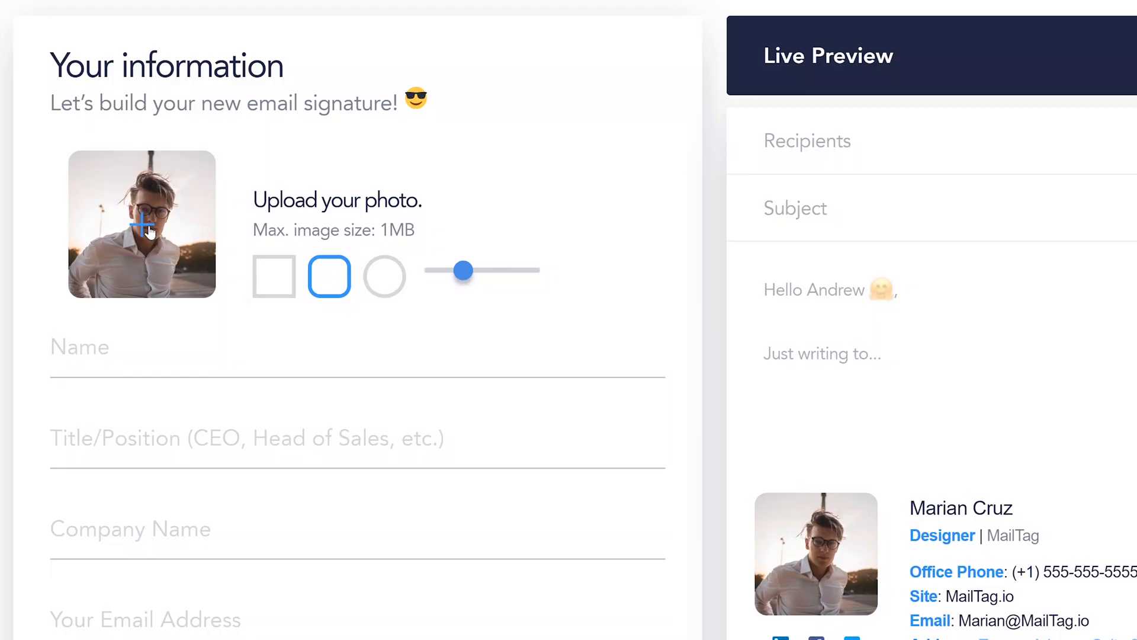
Step: Leave the MailTag signature builder for the Chrome Web Store extensions home page
left_click(274, 276)
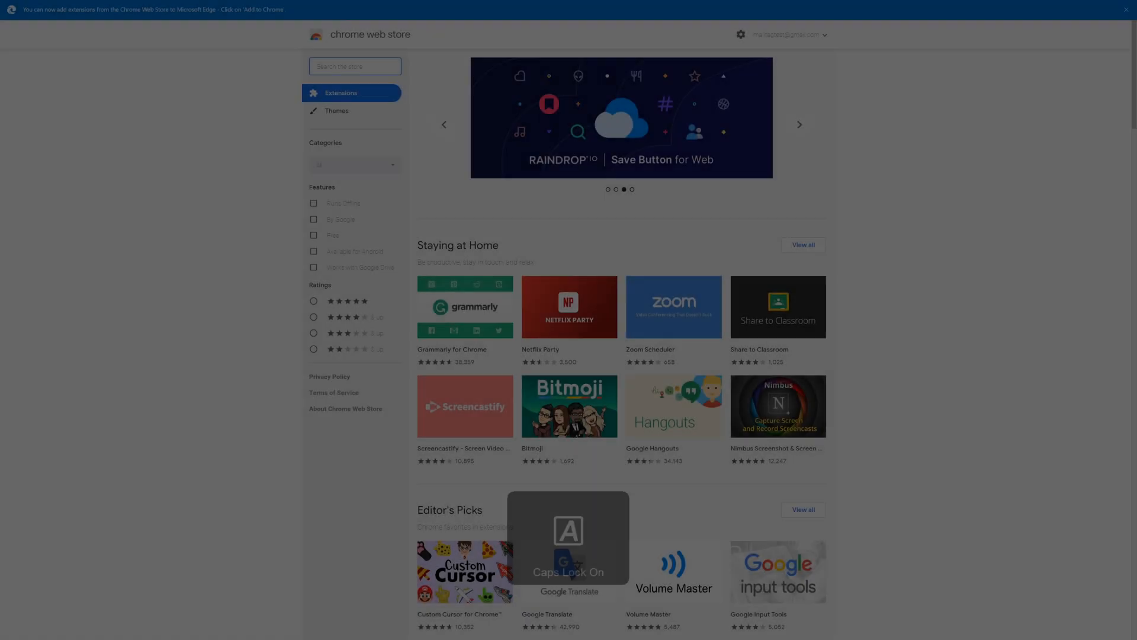
Step: Search the store for MailTag, add the extension to Chrome, and reach MailTag's Signature Generator page
type("MailTag")
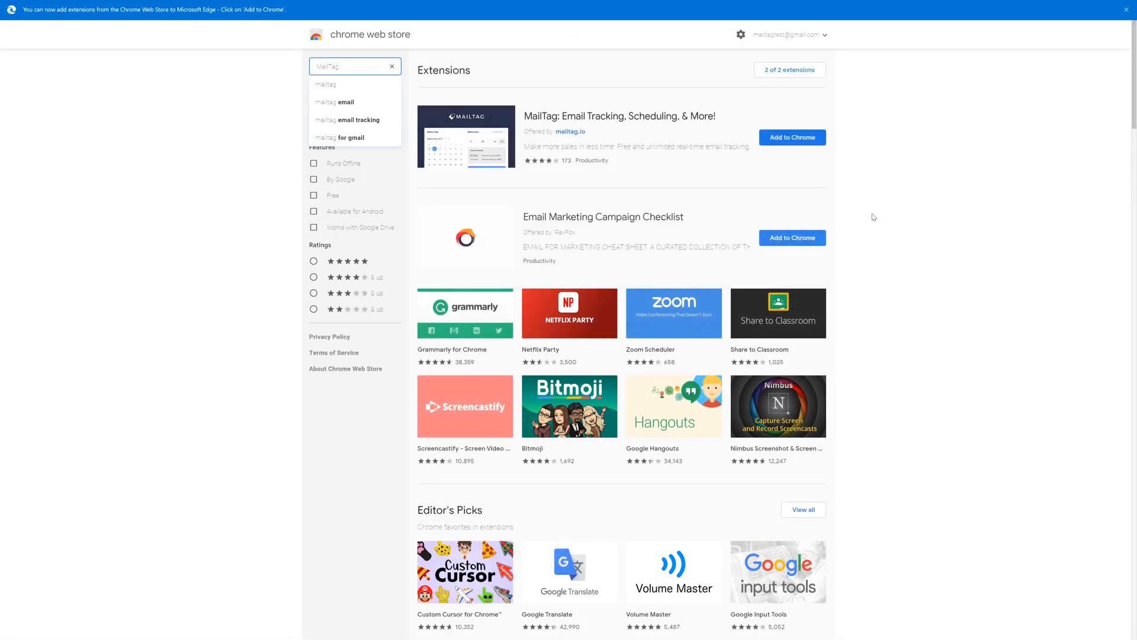
left_click(792, 136)
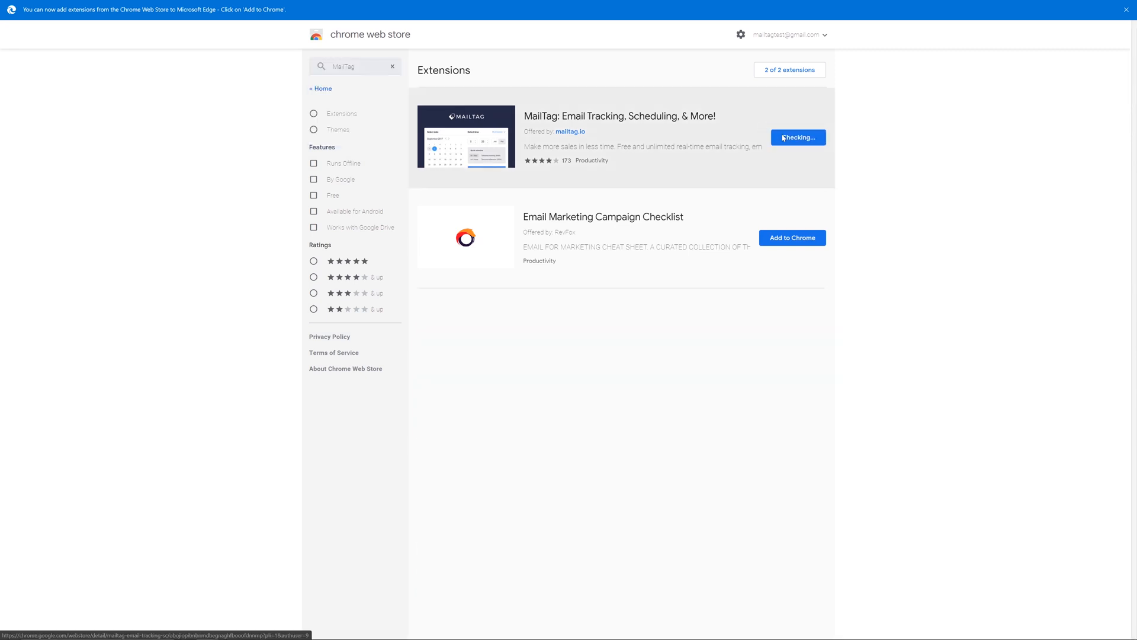
left_click(798, 137)
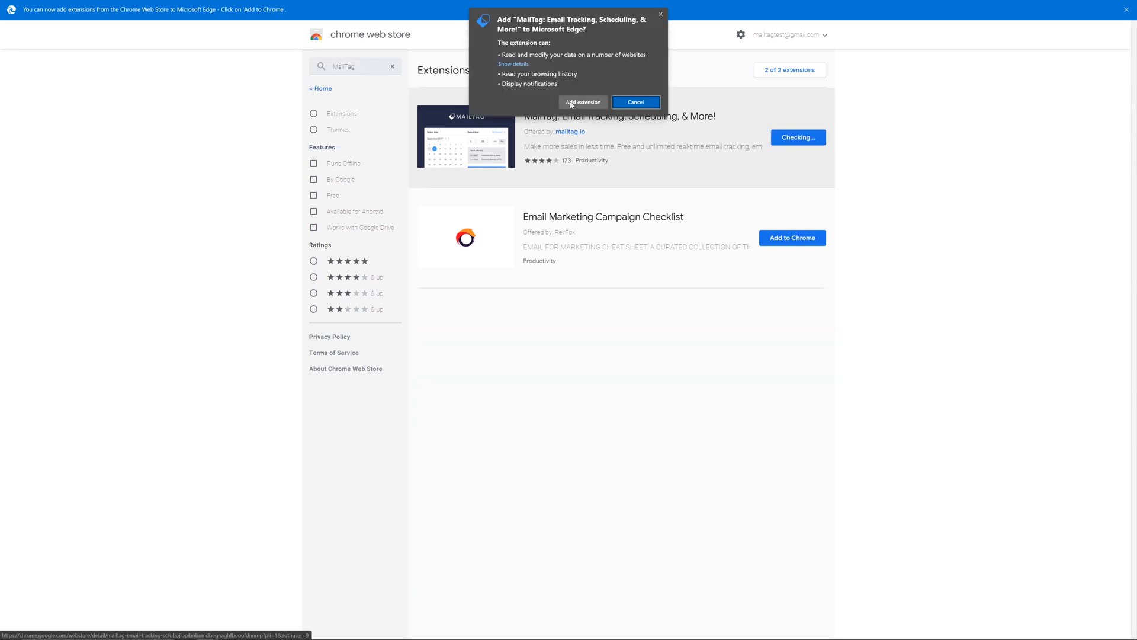
left_click(582, 101)
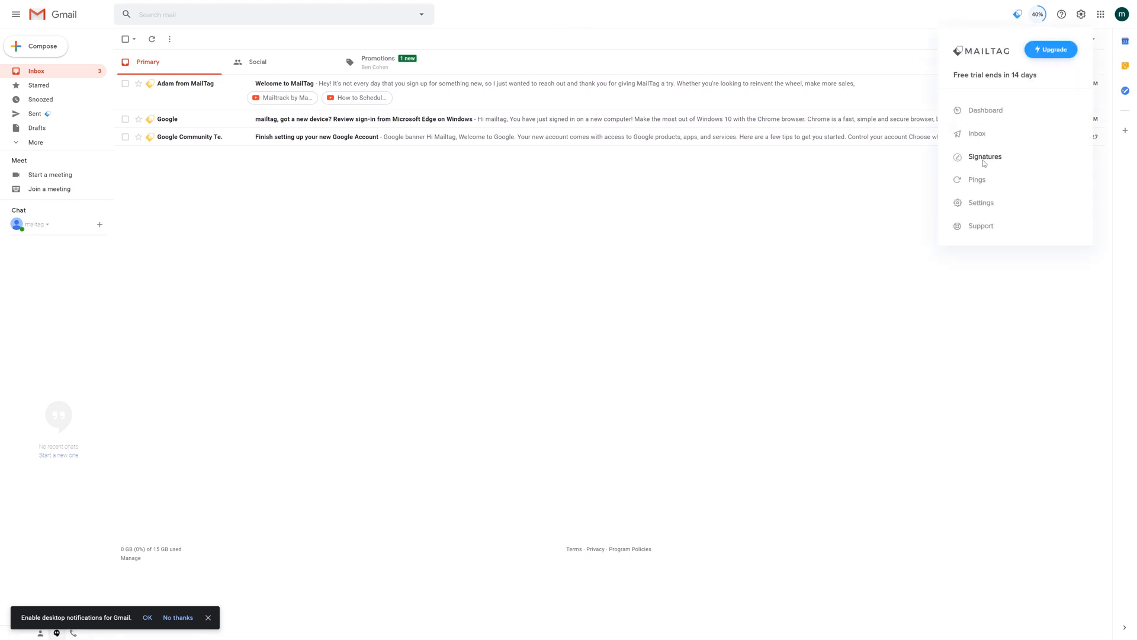
left_click(985, 157)
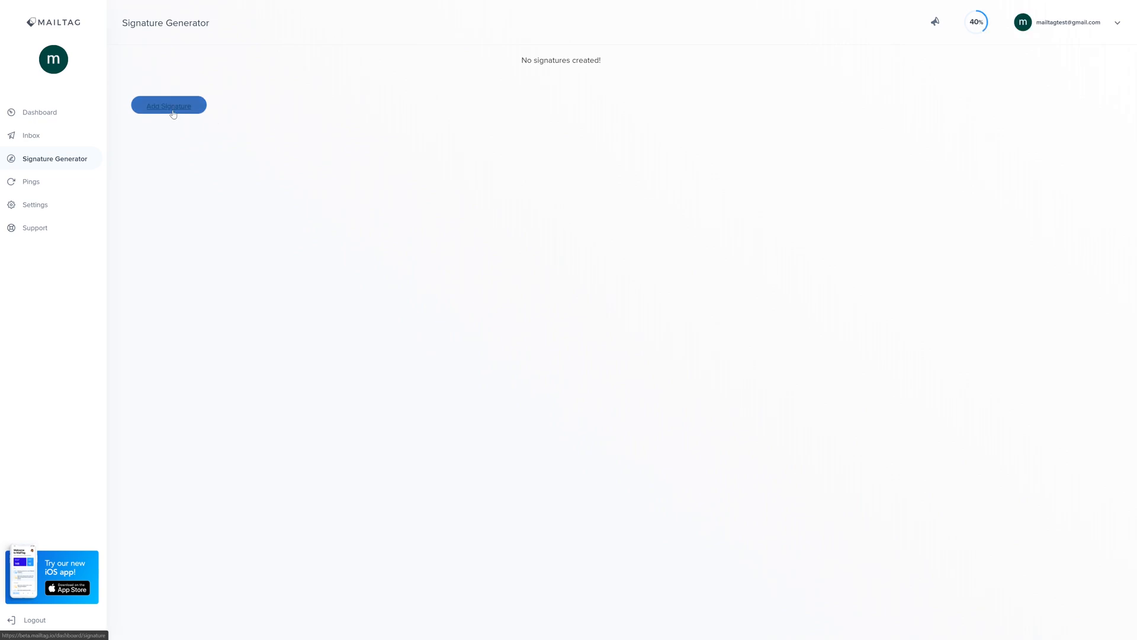
Step: Start a new signature and cycle the live preview to an alternative template layout
left_click(168, 105)
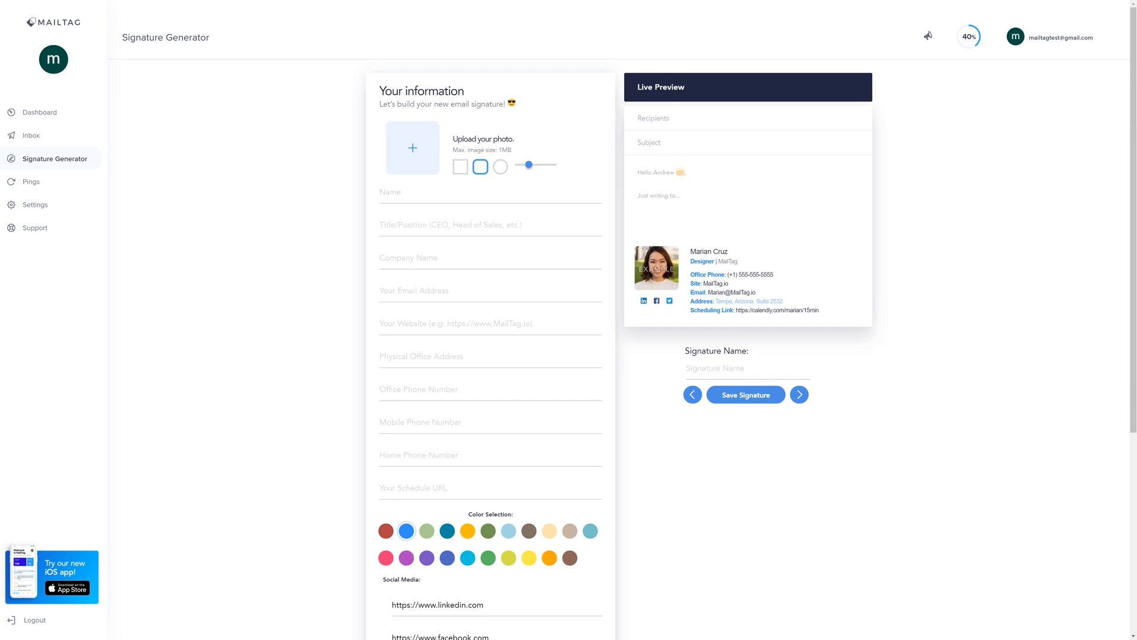
left_click(799, 394)
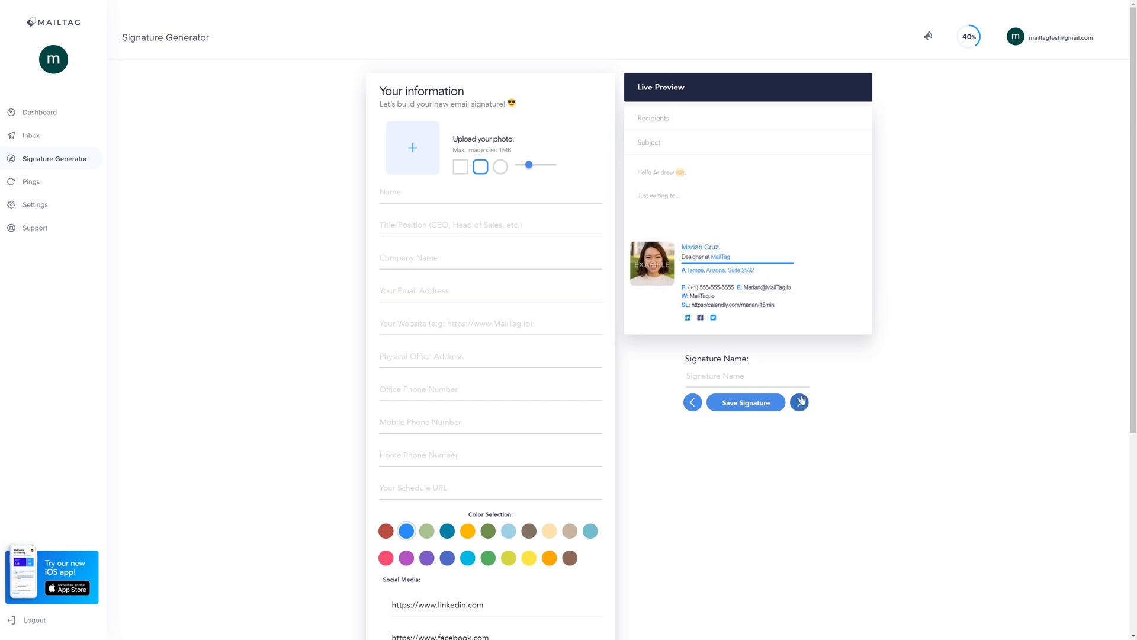
left_click(798, 401)
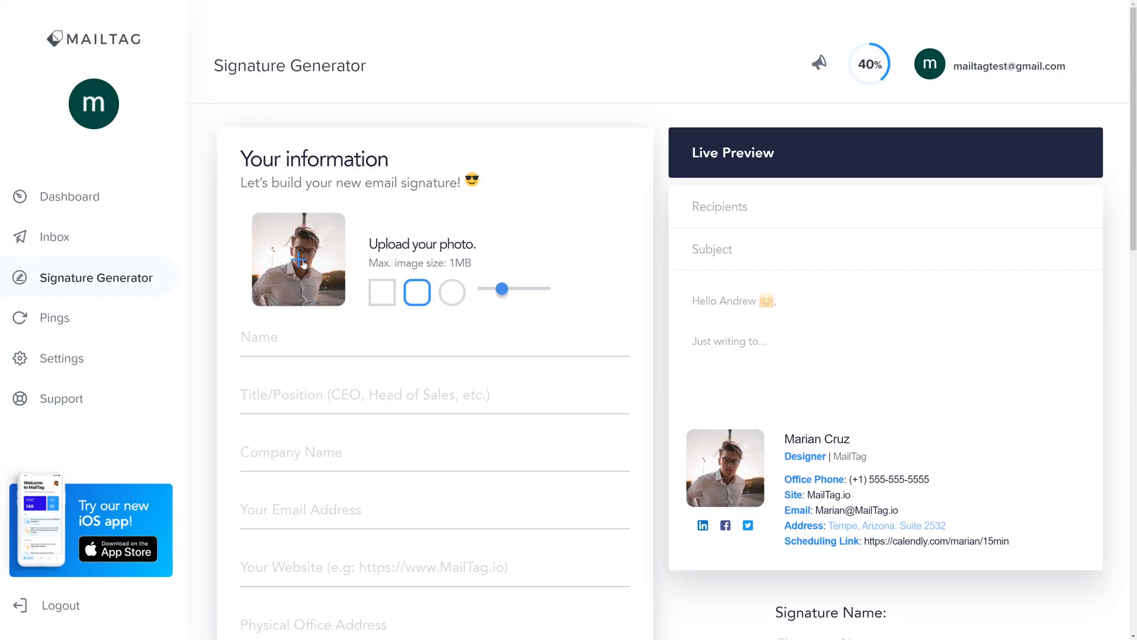
Step: Upload the portrait photo, compare square and rounded frames, and settle on the circular shape
left_click(382, 291)
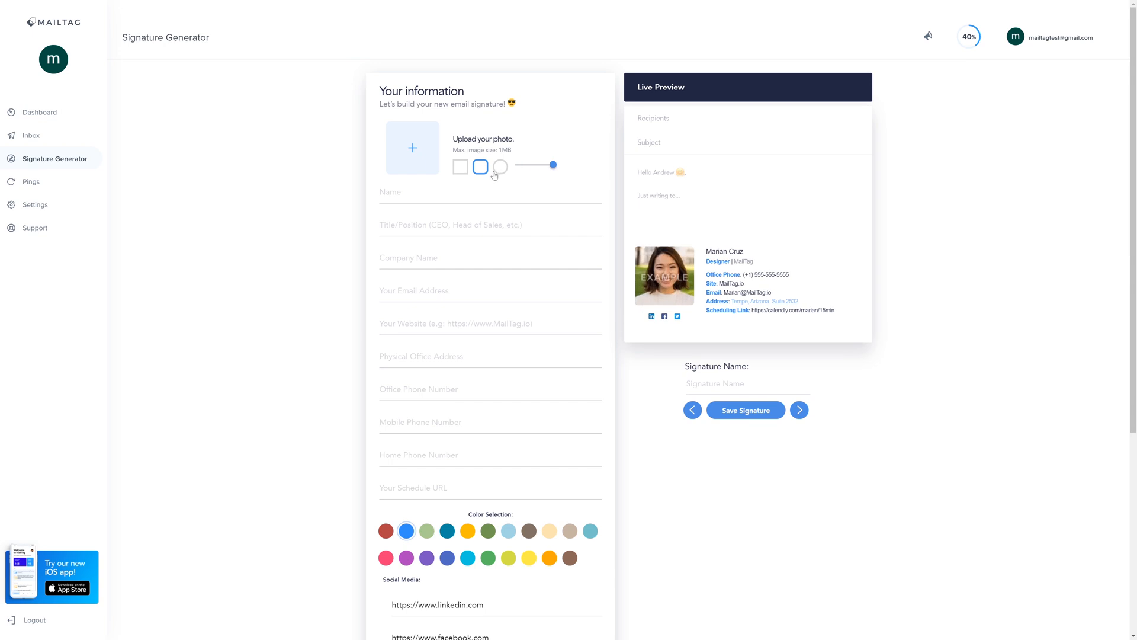
left_click(461, 166)
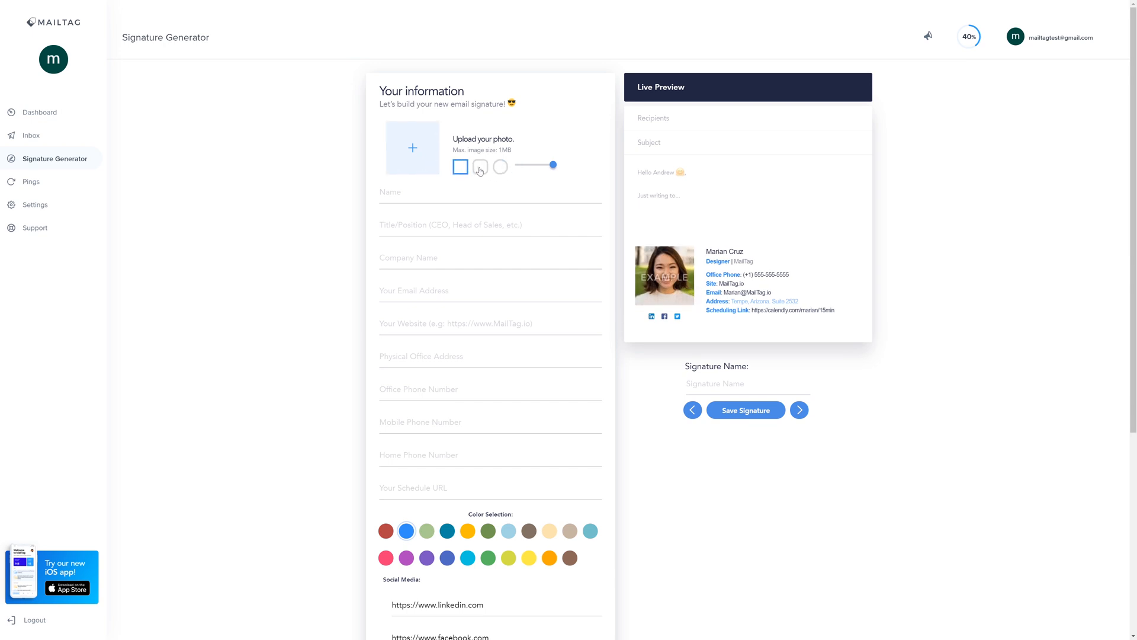
left_click(501, 165)
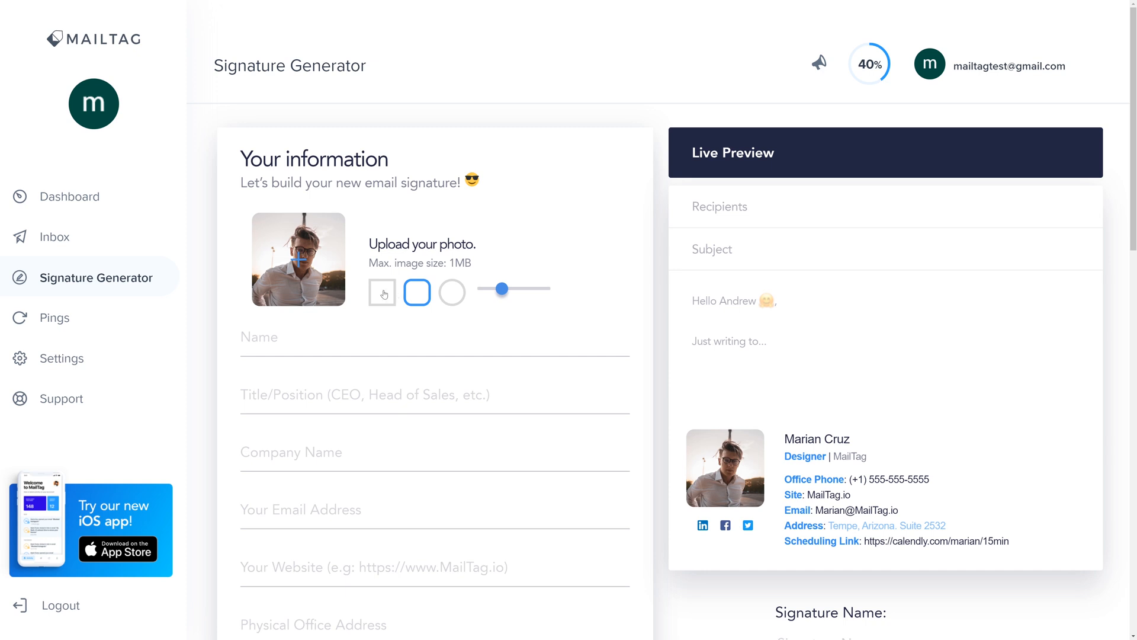
left_click(451, 291)
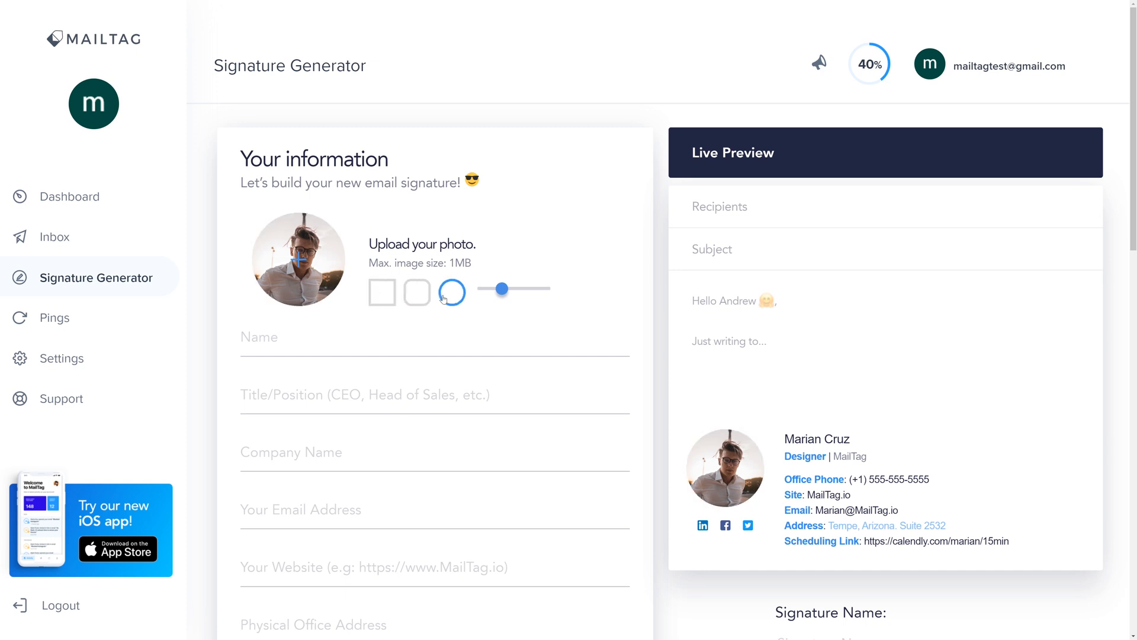
left_click(417, 291)
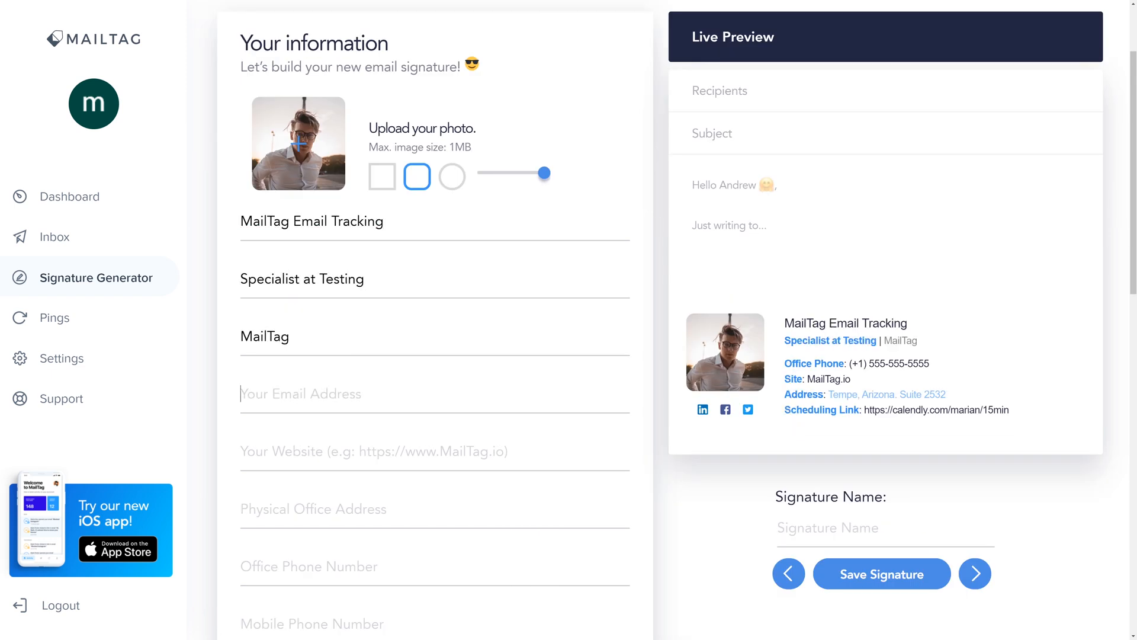
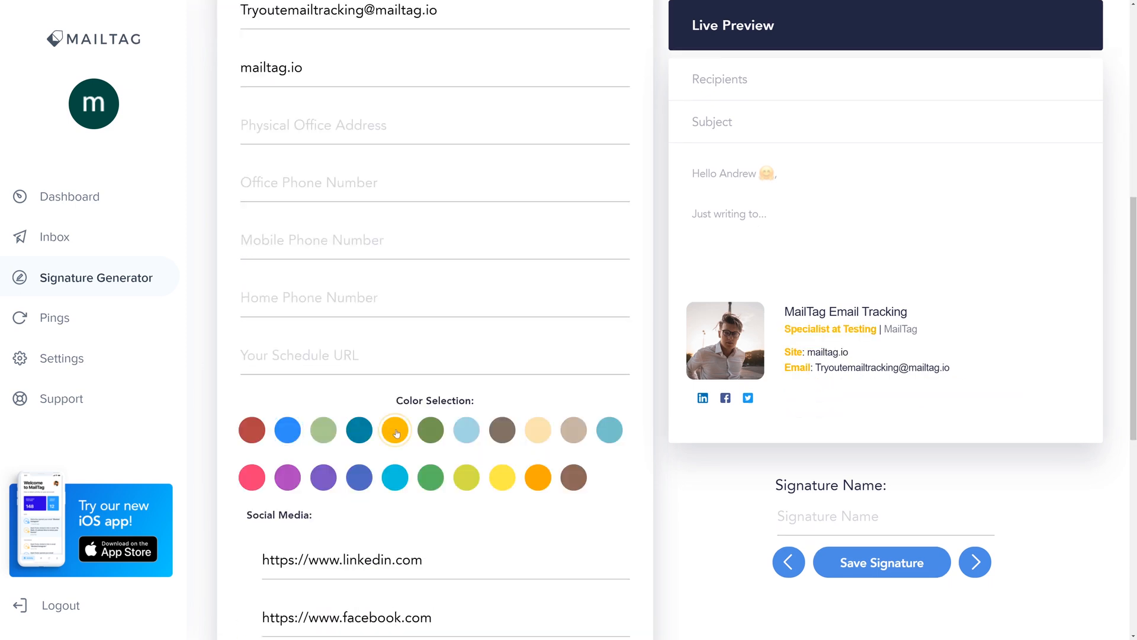
Step: Make the signature accents blue and choose the layout with a blue line under name and title
left_click(288, 430)
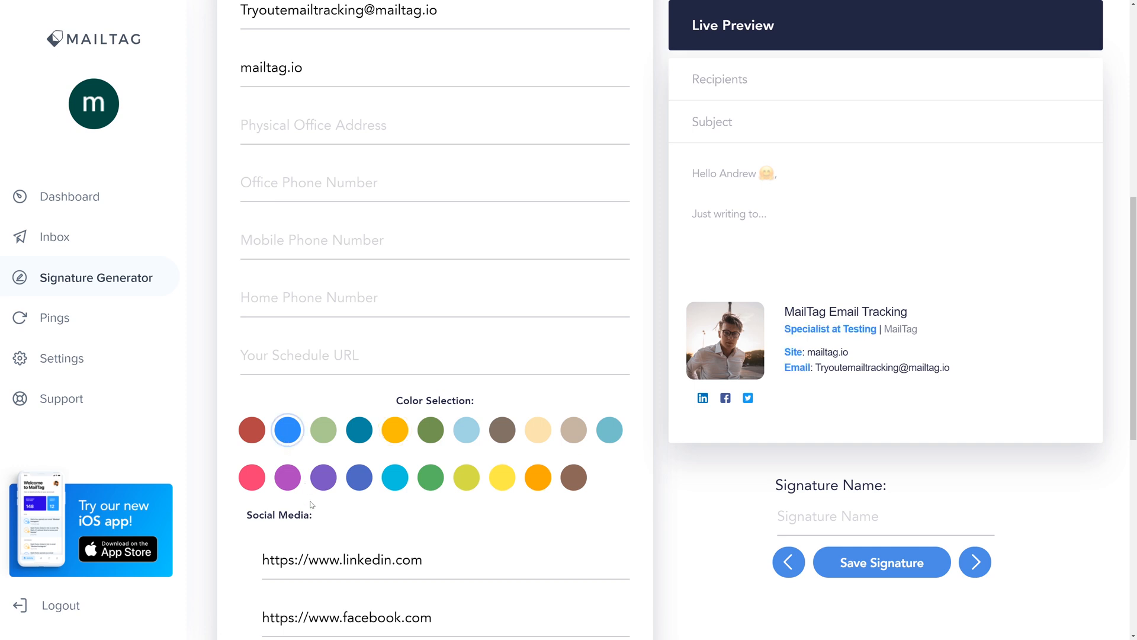
scroll("down", 3)
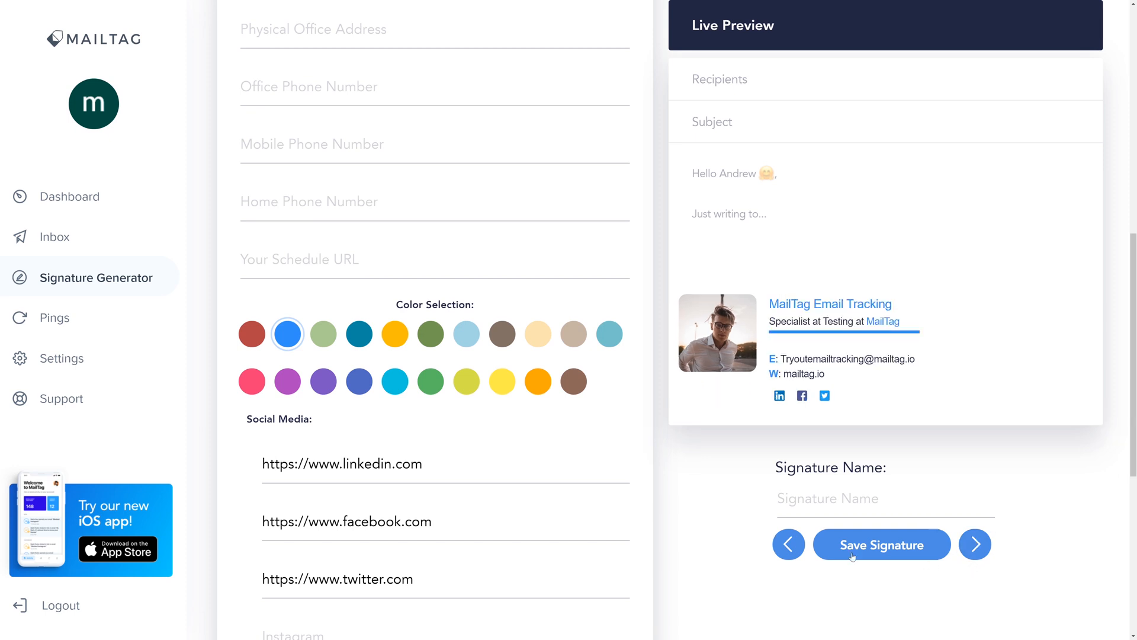
scroll("down", 3)
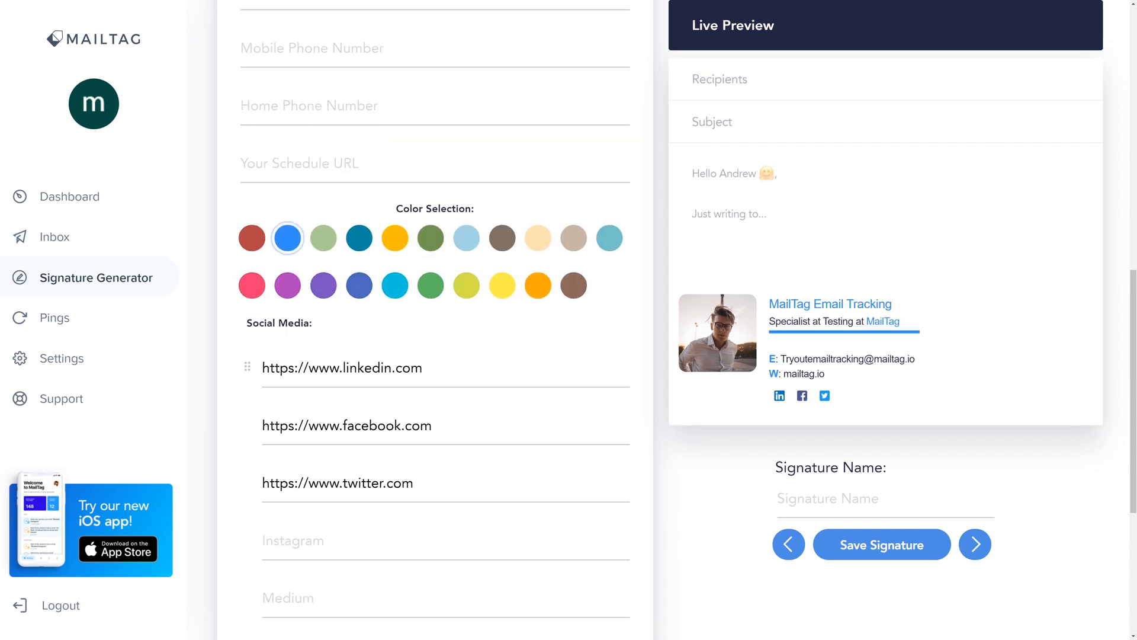
Step: Append /mailtagtest to the LinkedIn link and add the Mailtag Instagram handle
left_click(343, 367)
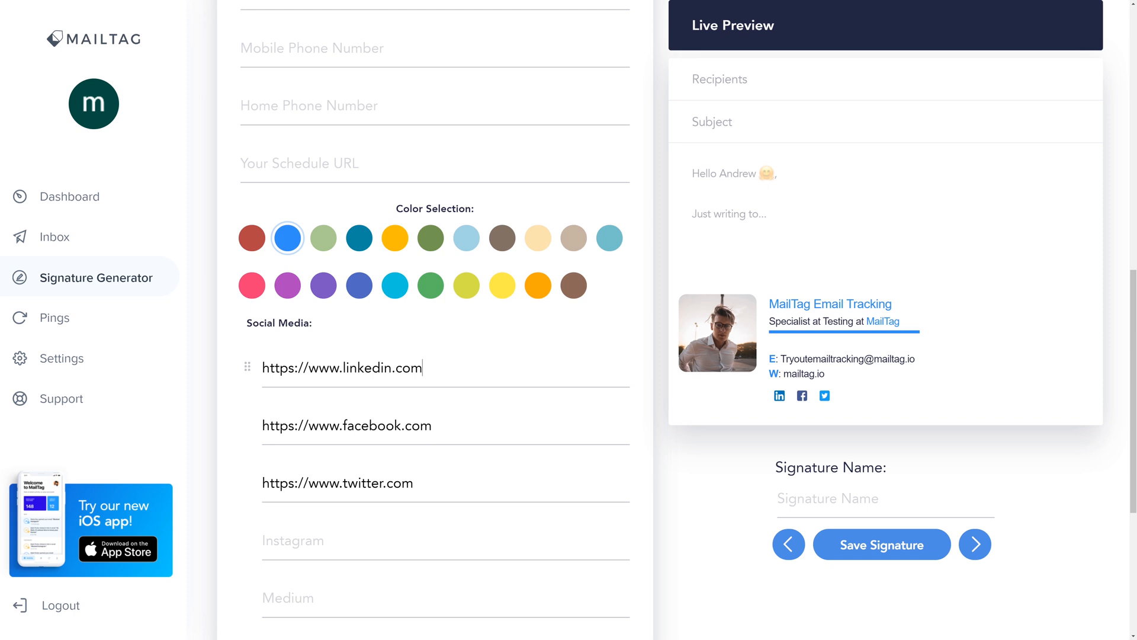
type("/mailtagtest")
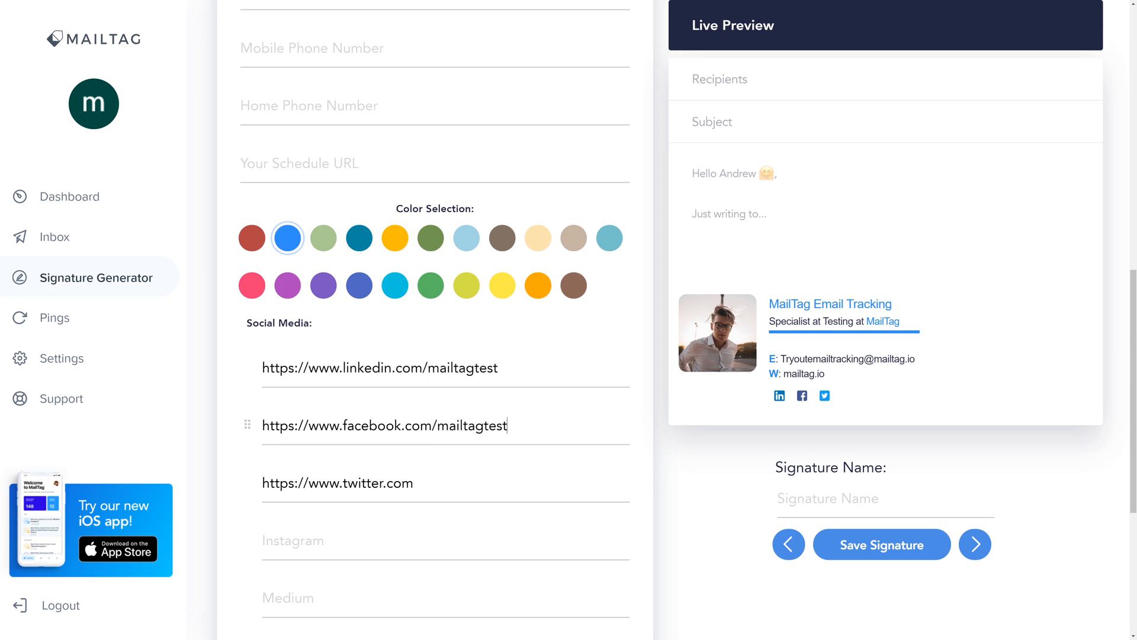
scroll("down", 3)
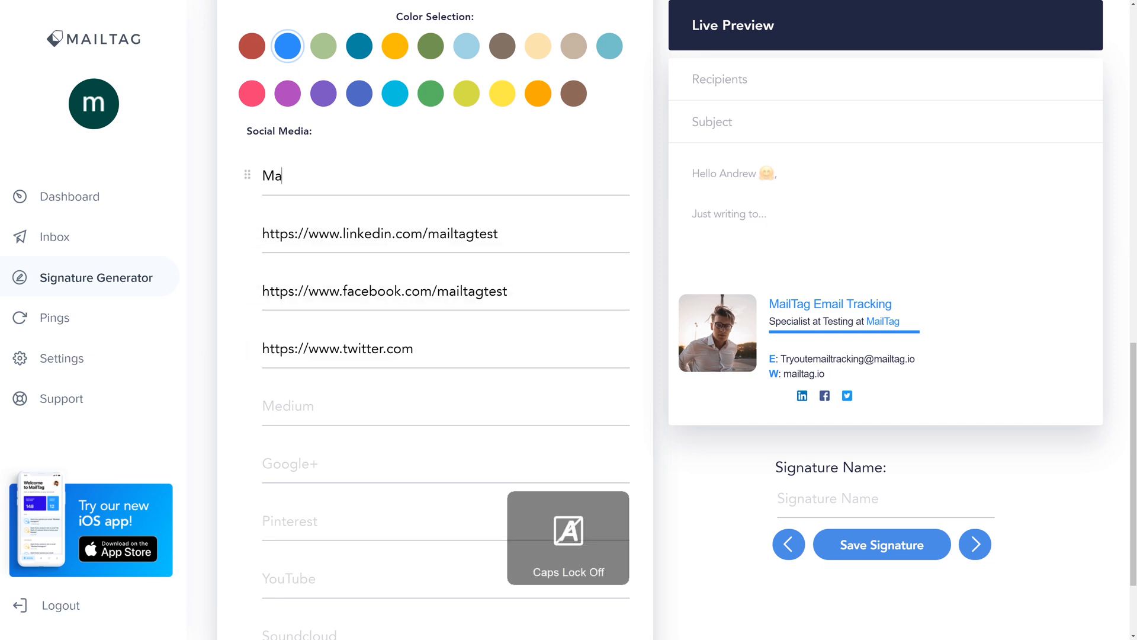
type("iltag")
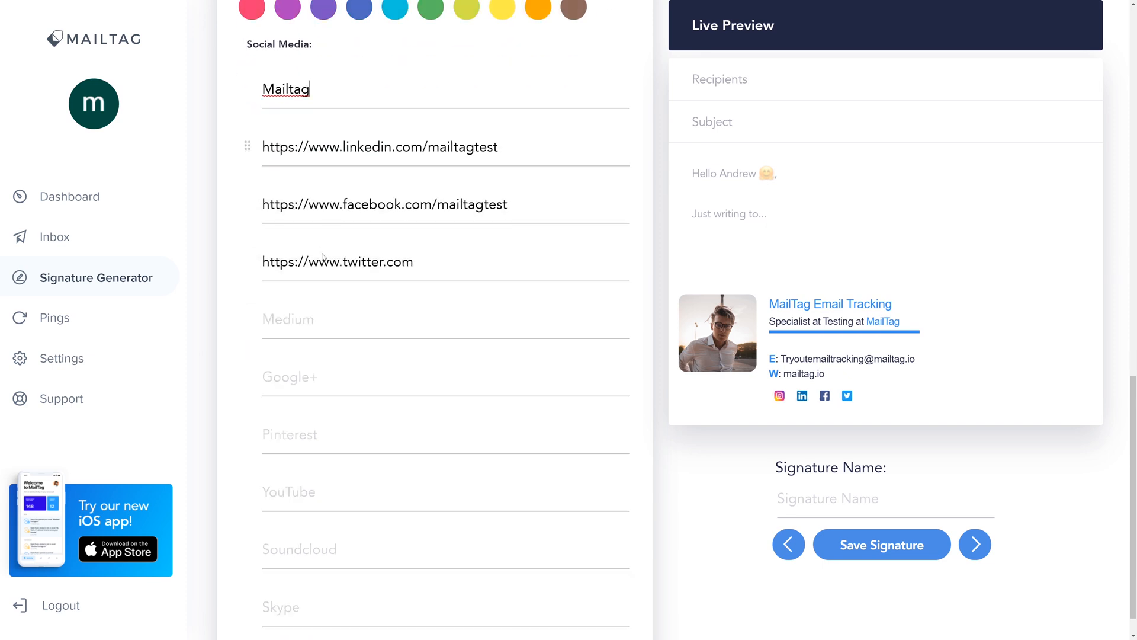
Step: Name the signature 'MailTag with Insta'
type("MailTag wi")
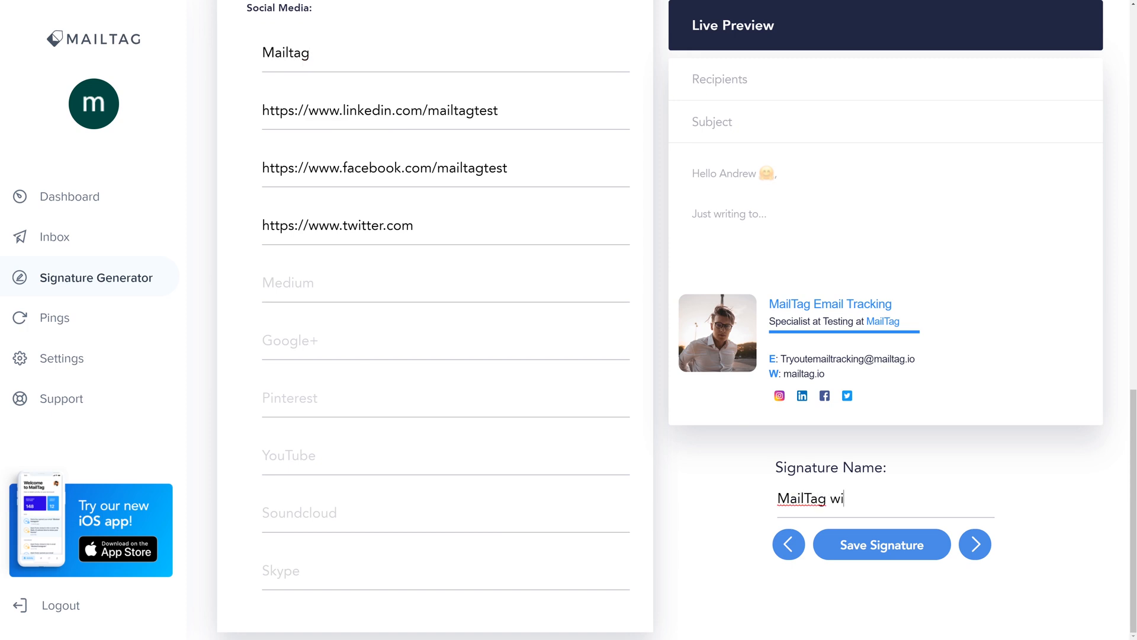
type("th Insta")
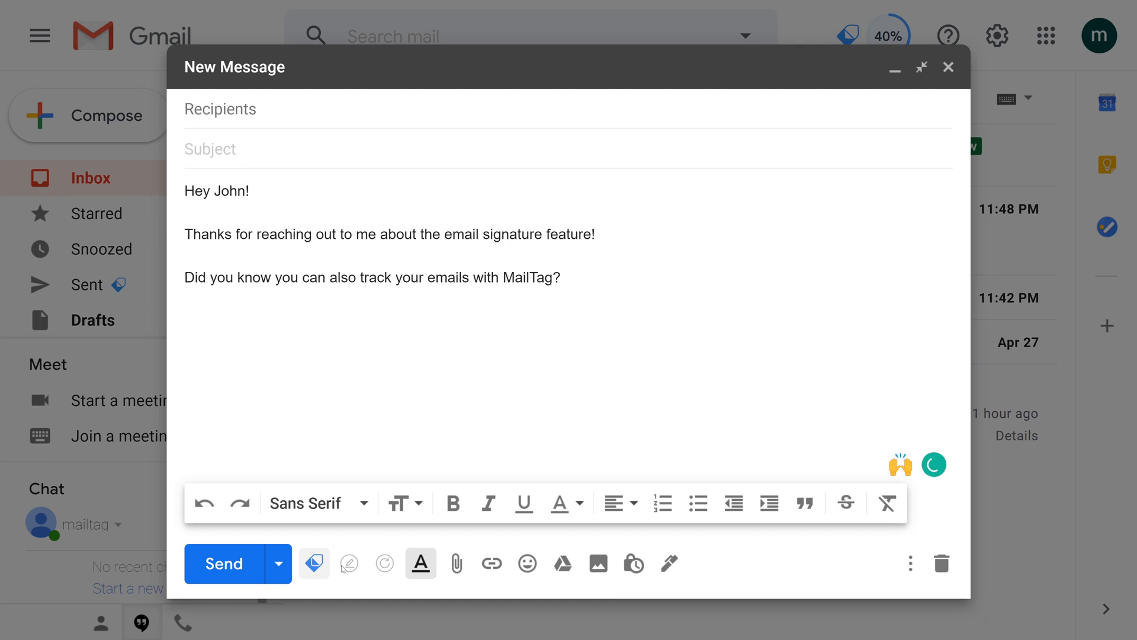
Step: Insert the saved 'MailTag with Insta' signature below the Gmail draft from the Custom Signatures list
left_click(349, 563)
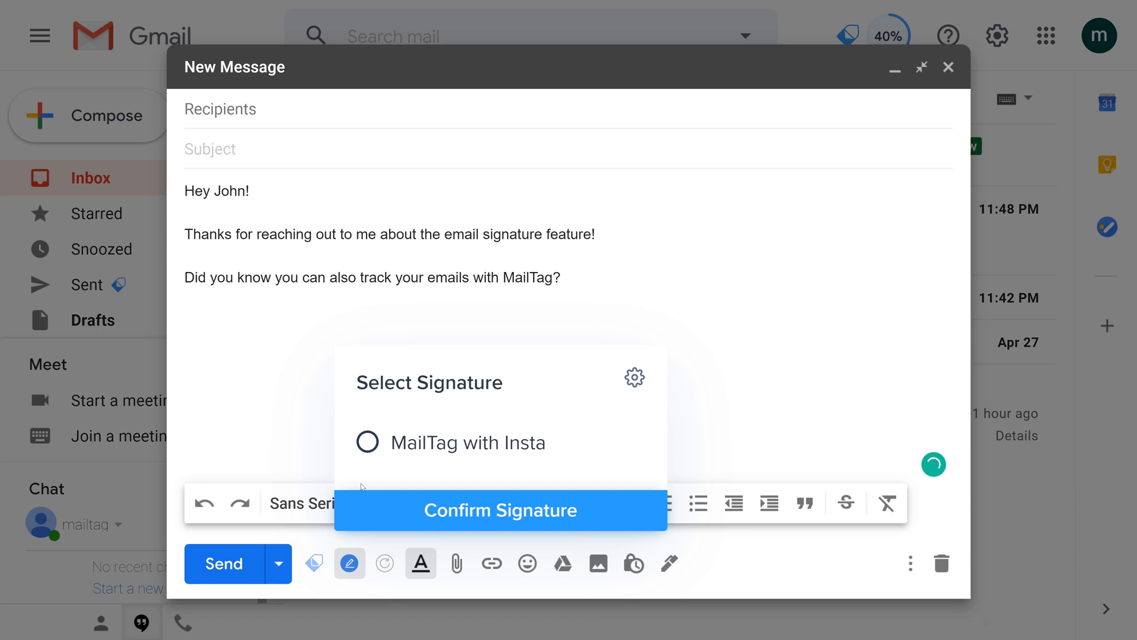
left_click(500, 510)
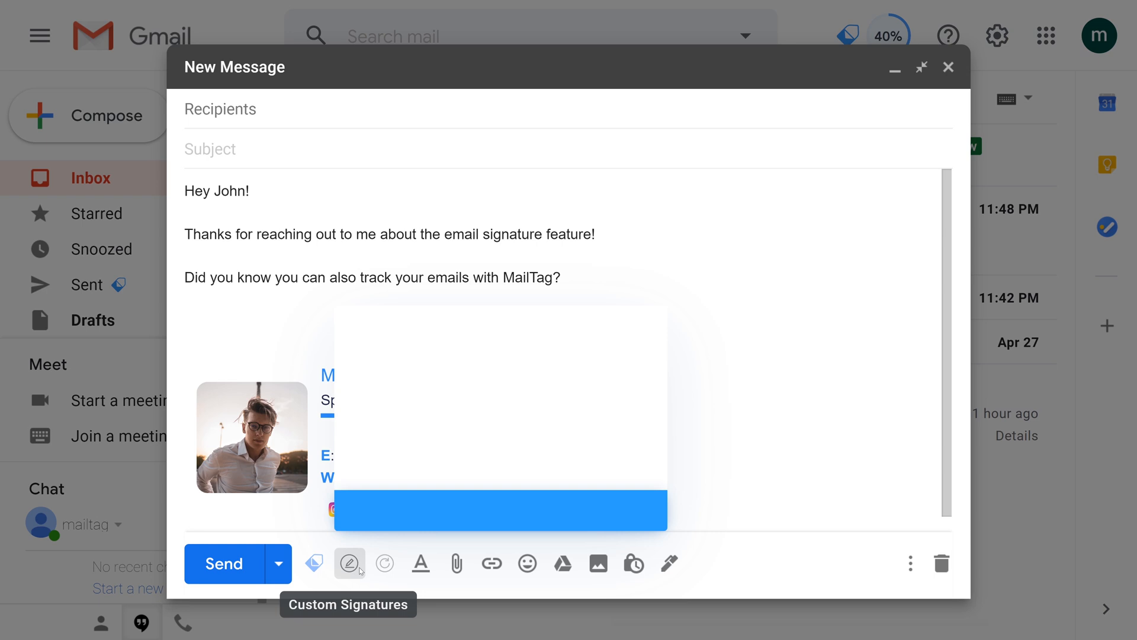
left_click(348, 563)
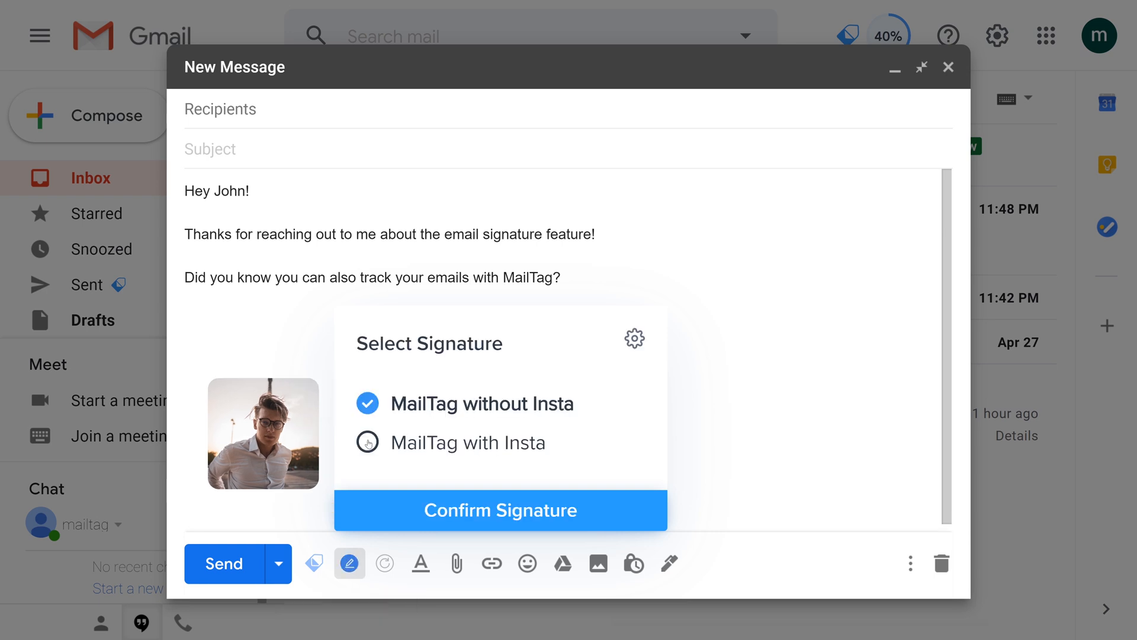
left_click(500, 510)
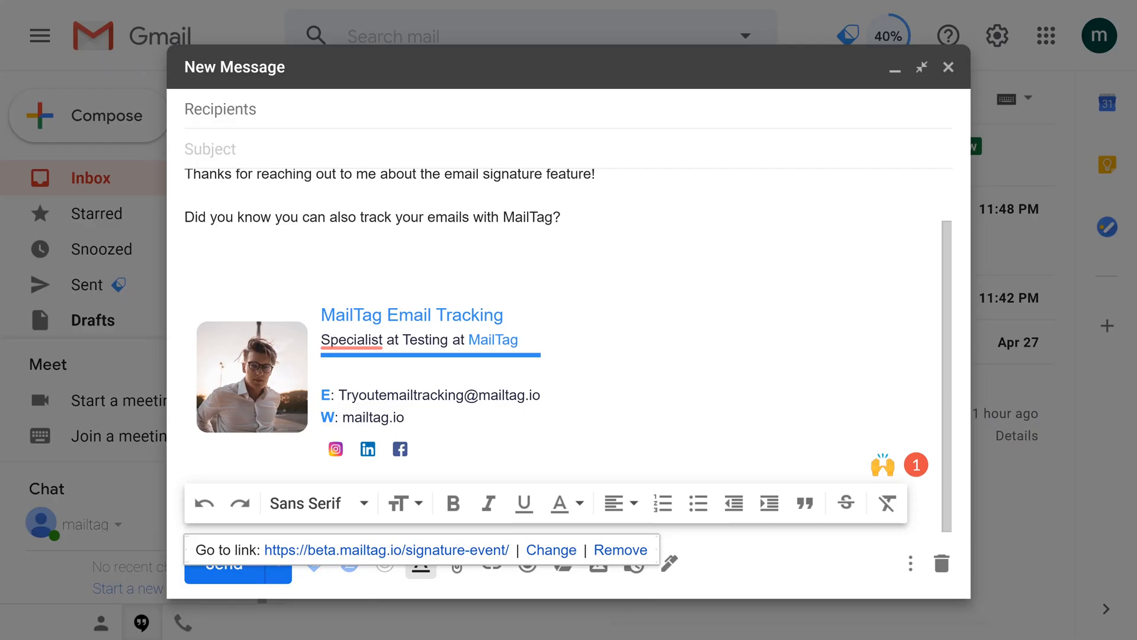